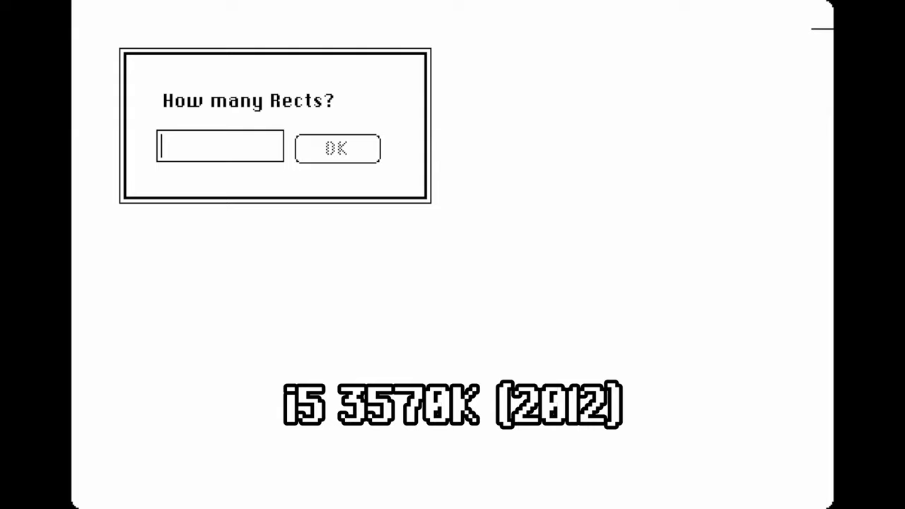
- Confirm the rectangle count to run the benchmark and return to the AAA programming folder
click(337, 149)
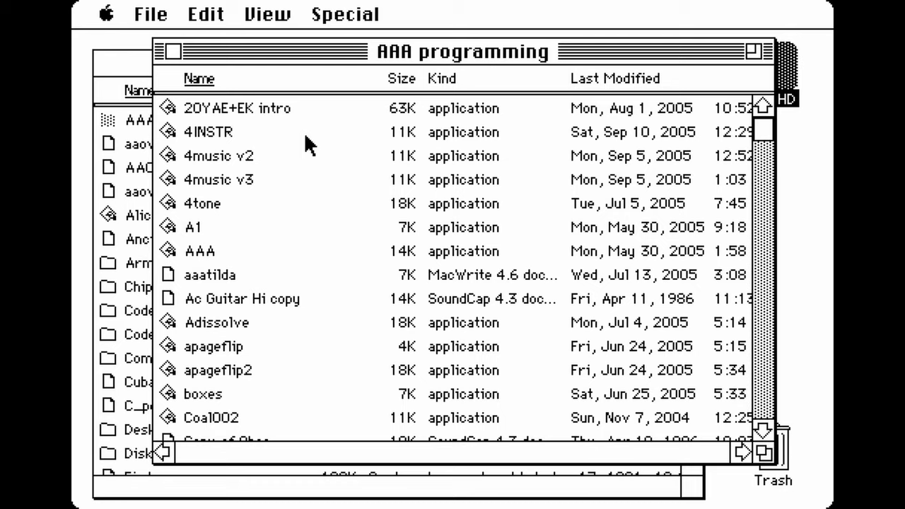
mouse_move(170, 396)
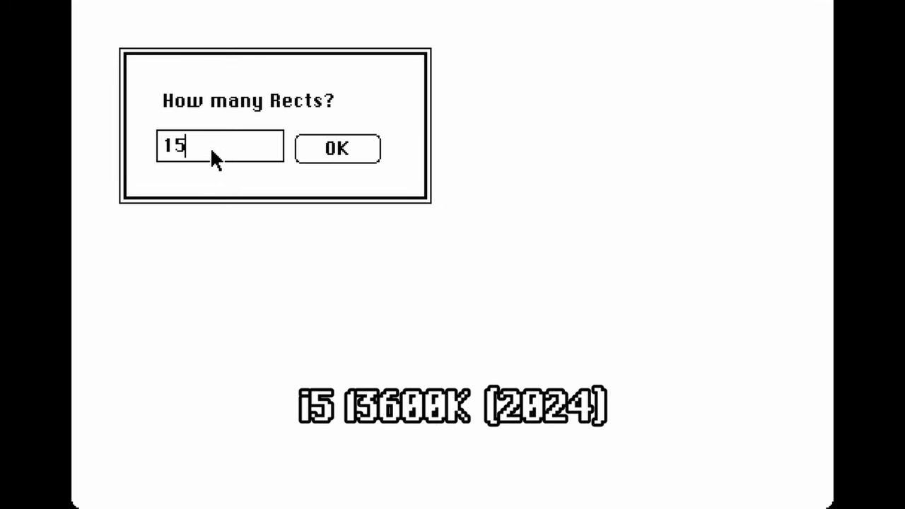
- Run the benchmark with 15 rects, yielding 48442 rects and 96 frames per second
click(337, 148)
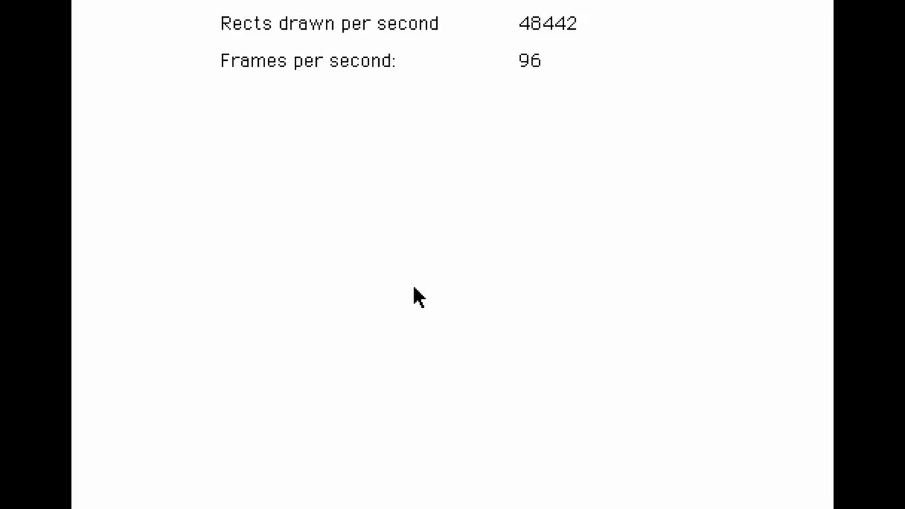